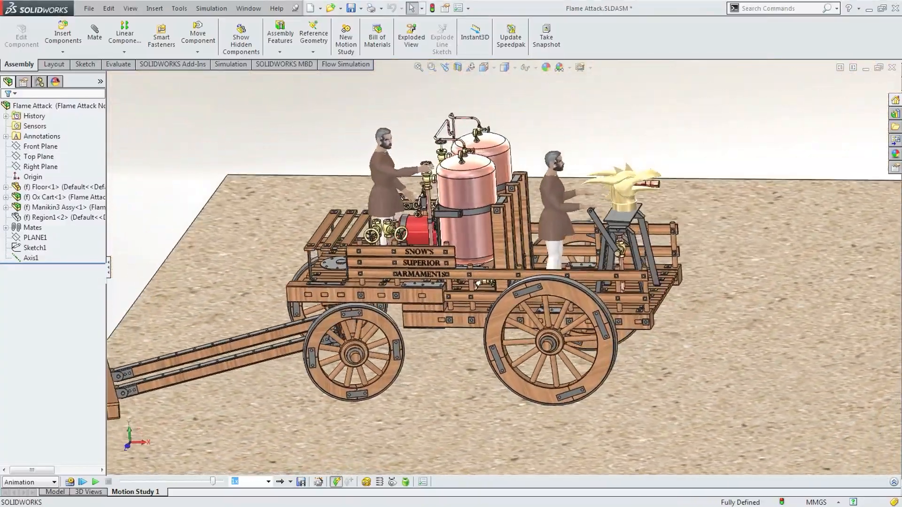
Launch the Flow Simulation Wizard for the Flame Attack Nozzle2 configuration, keeping project name Project(1).
click(54, 494)
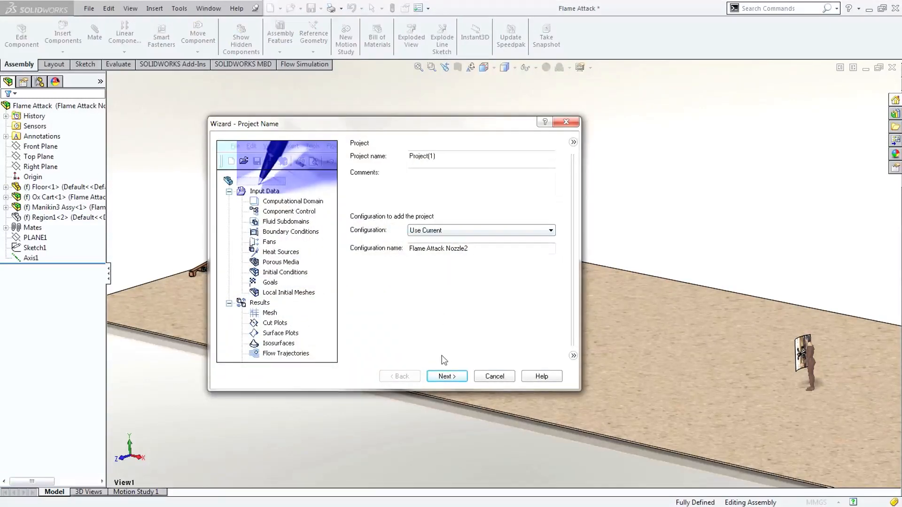
Accept the project name and switch the SI temperature unit from K to °C.
click(446, 376)
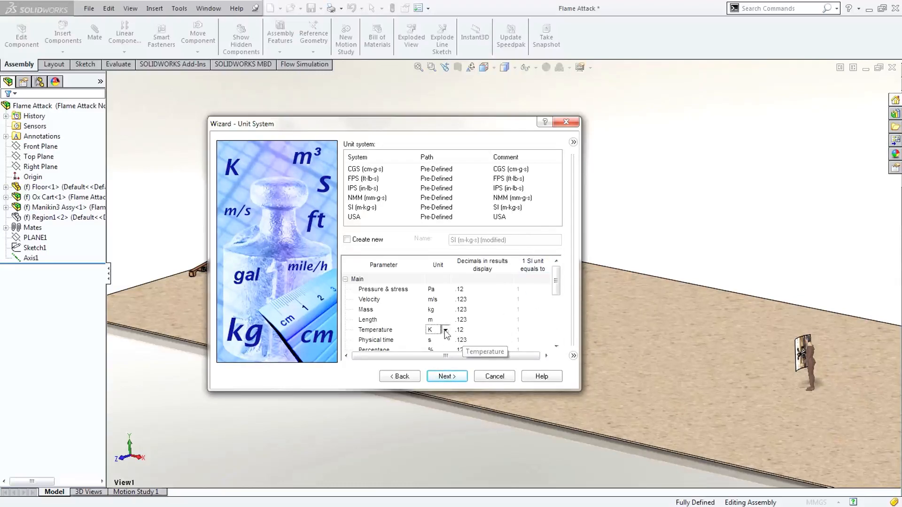
click(431, 330)
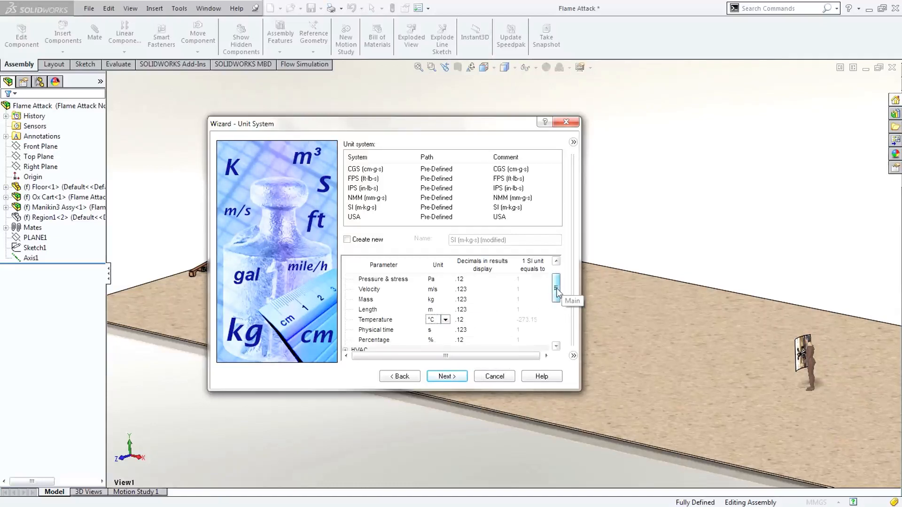
Choose an External analysis excluding cavities without flow conditions and internal space.
click(446, 376)
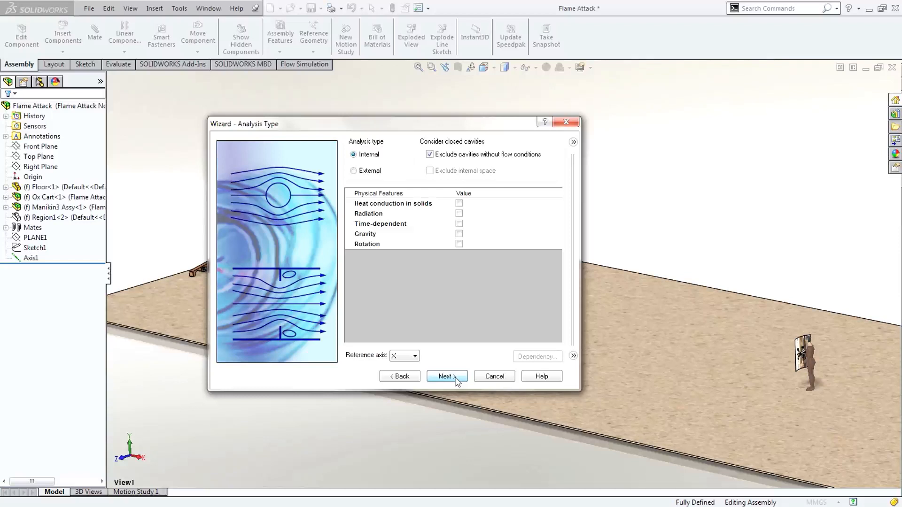
mouse_move(355, 175)
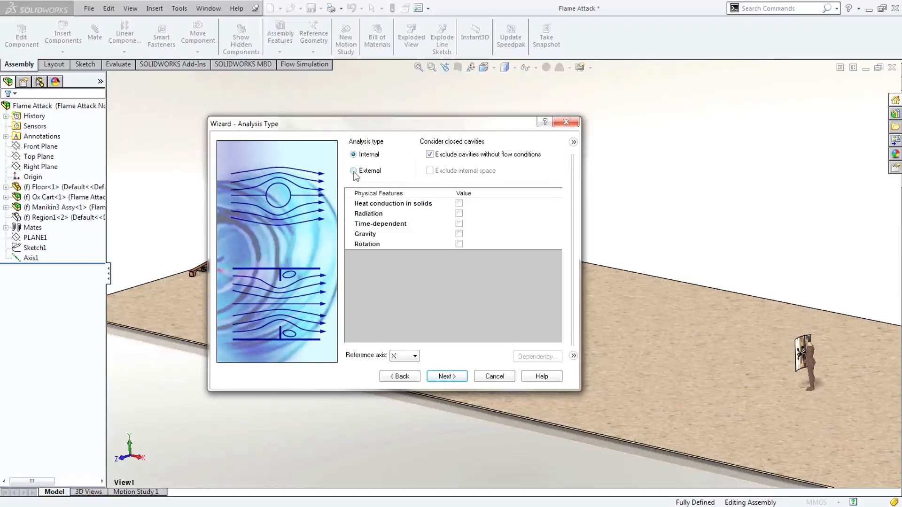
click(353, 171)
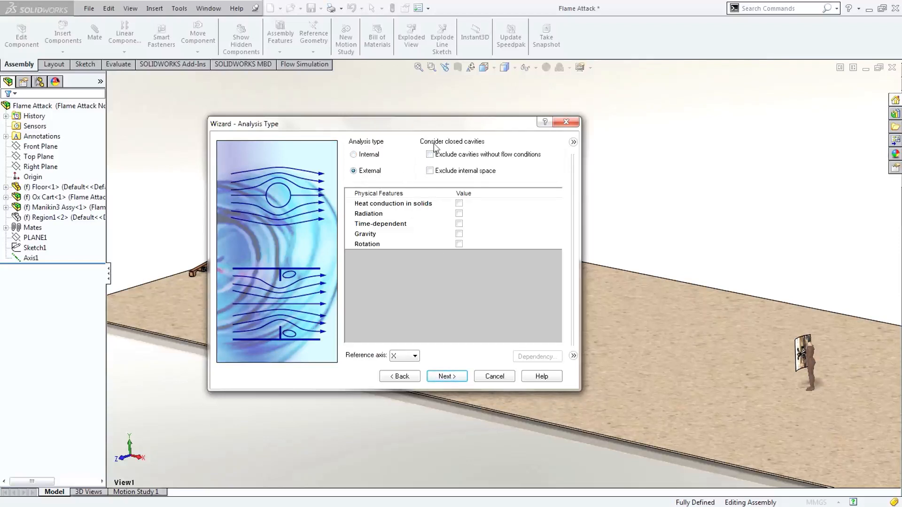
click(429, 154)
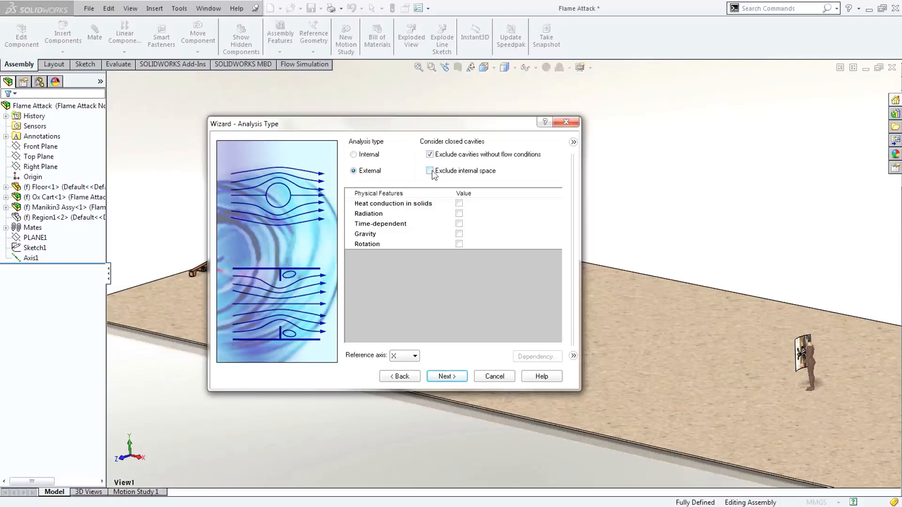
click(429, 170)
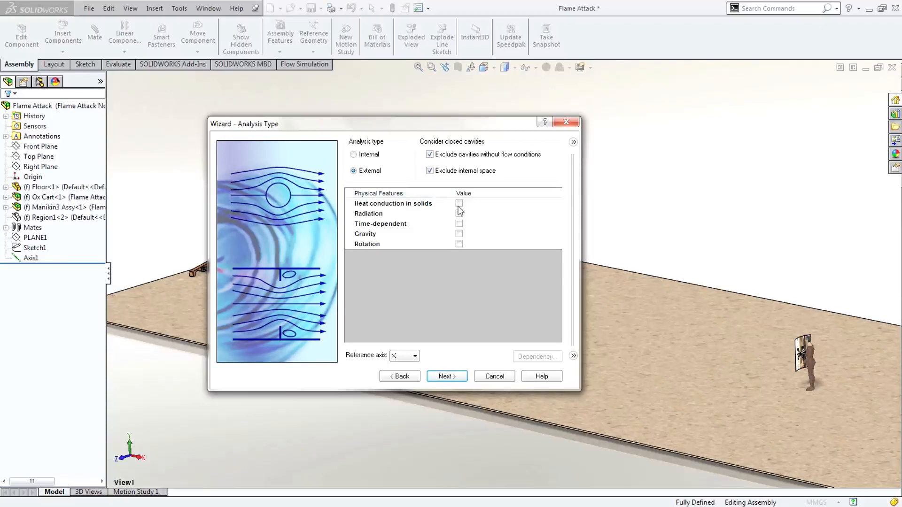
Enable heat conduction in solids, time-dependent analysis and gravity.
click(460, 203)
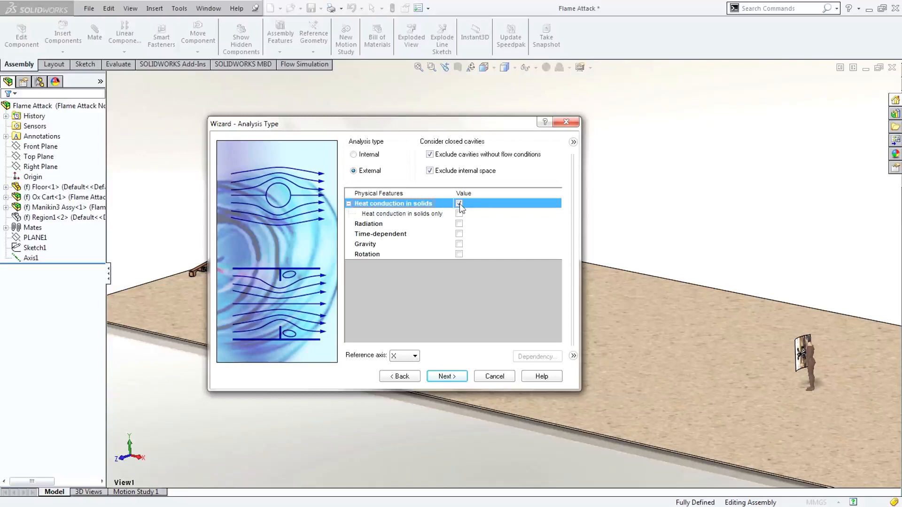
click(459, 203)
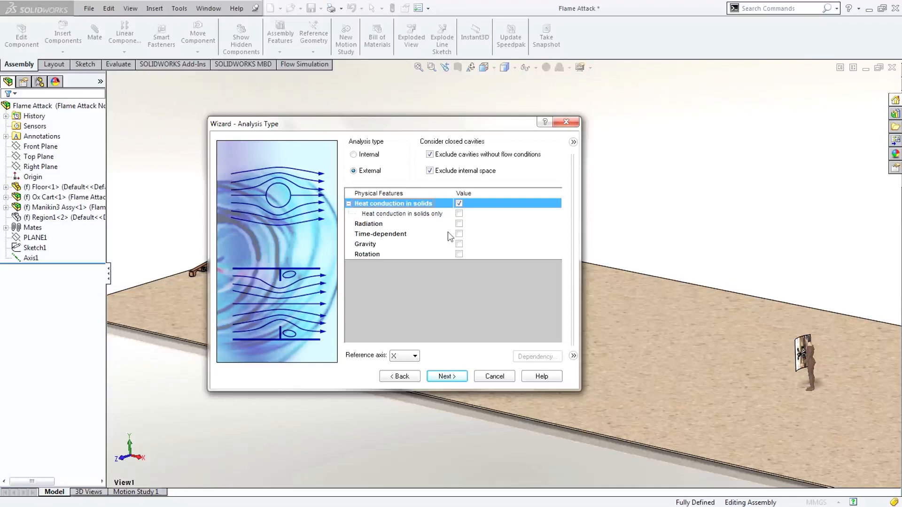
click(458, 234)
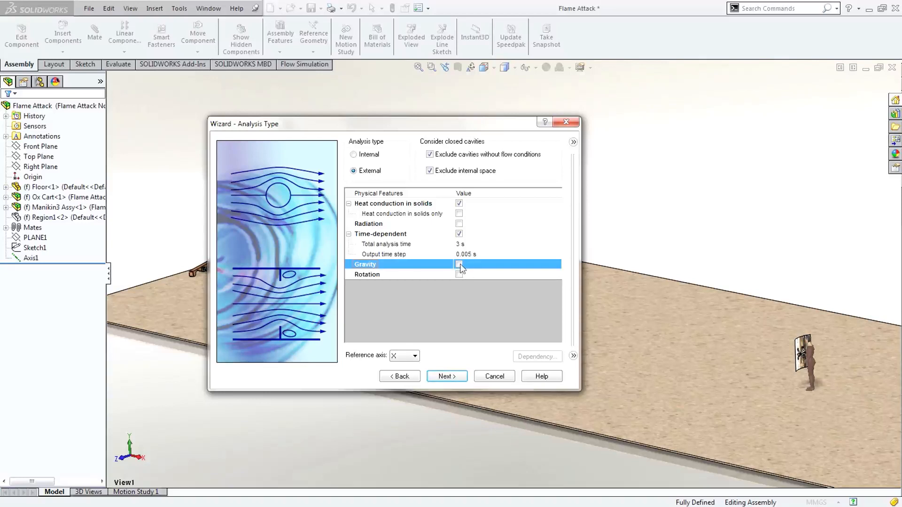
click(460, 264)
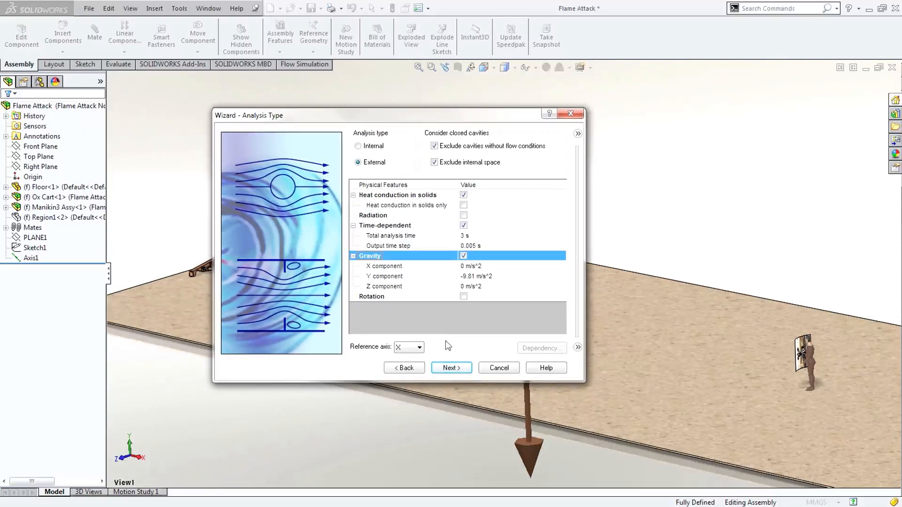
Add Air and the user-defined Dragon Fire gas as the project fluids.
click(451, 368)
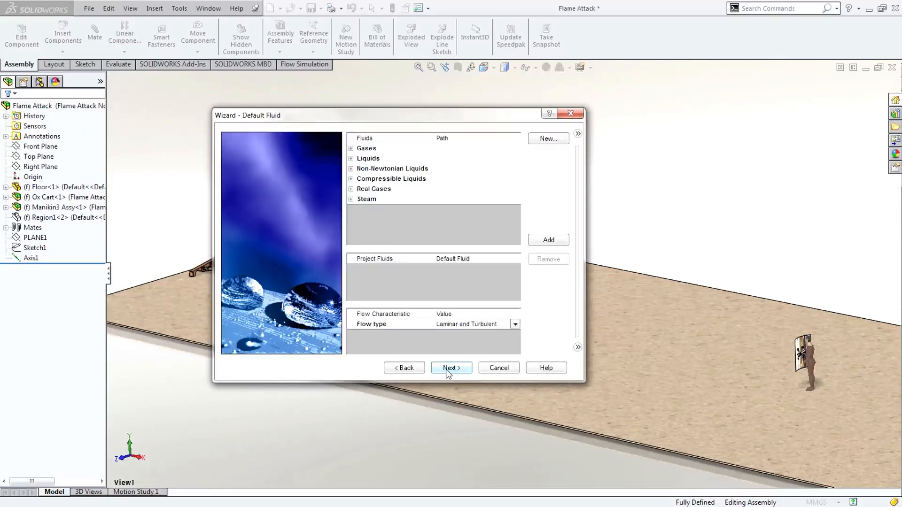
mouse_move(367, 149)
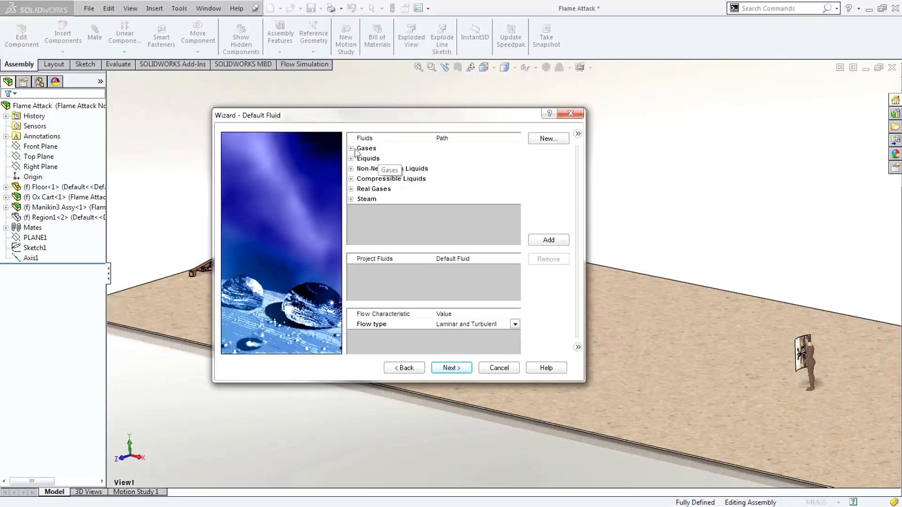
click(350, 148)
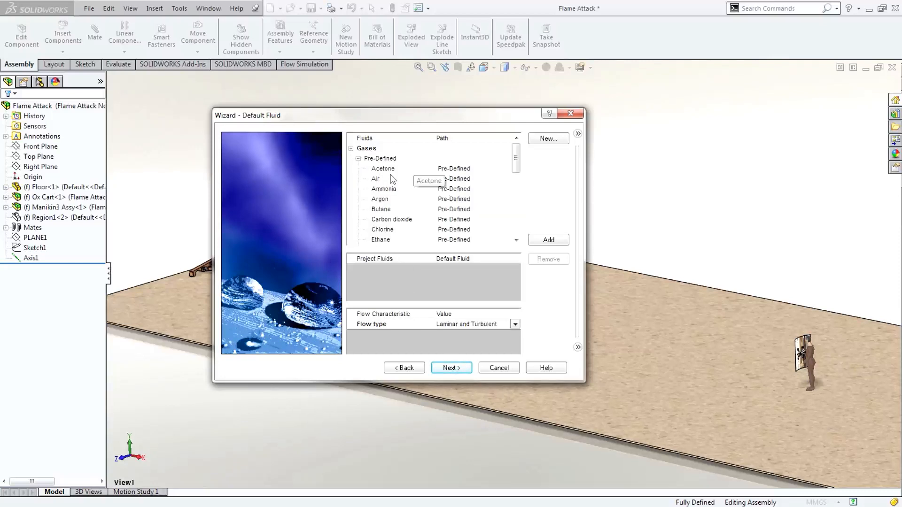
click(376, 178)
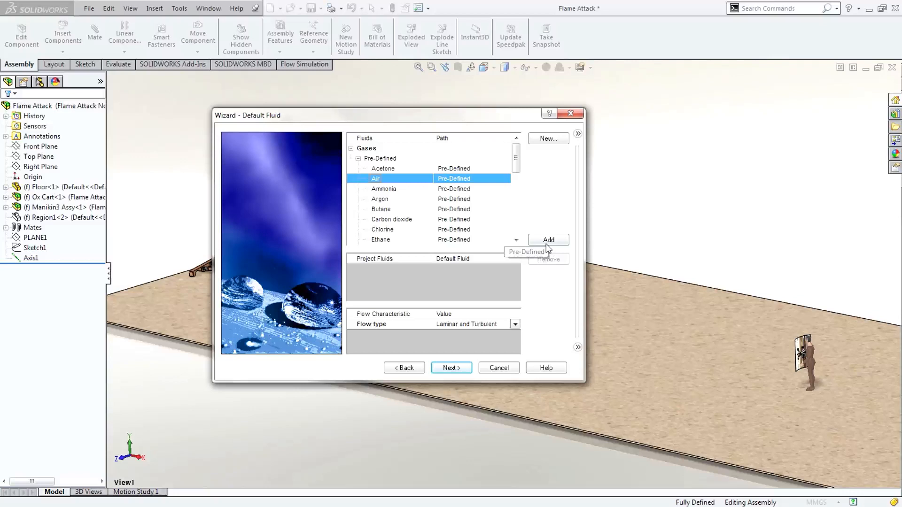
click(547, 240)
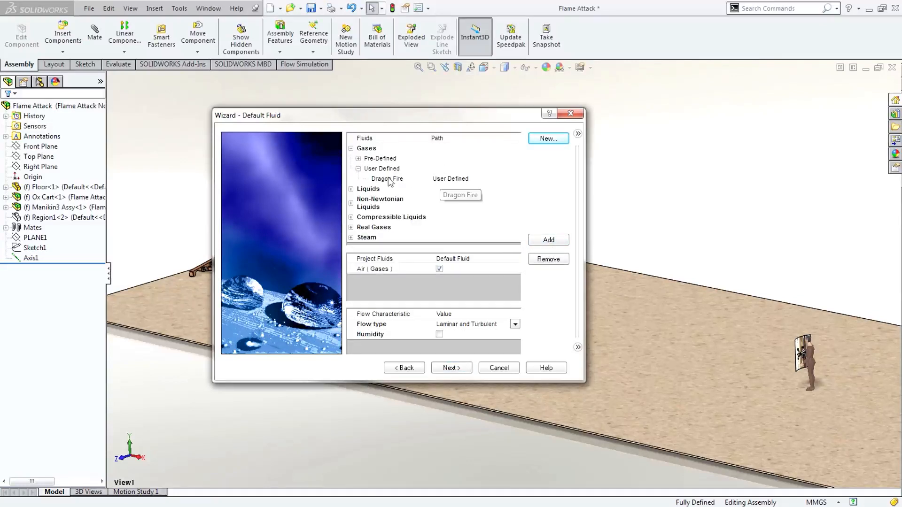
click(547, 240)
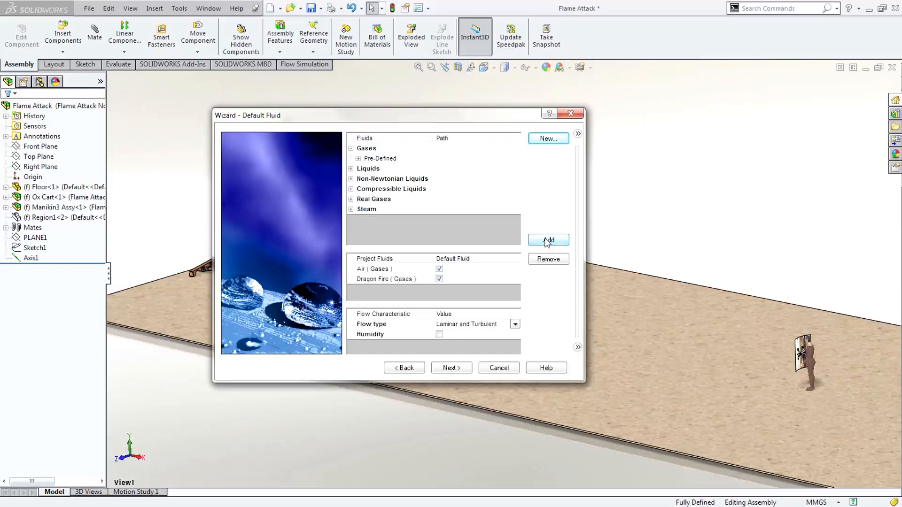
mouse_move(457, 329)
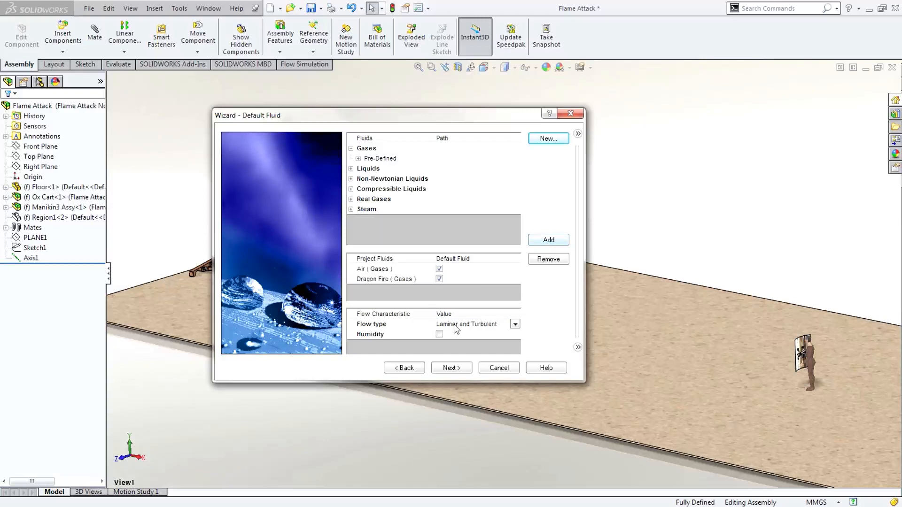
Select Insulator under Glasses and Minerals as the default solid and advance to initial conditions.
click(451, 367)
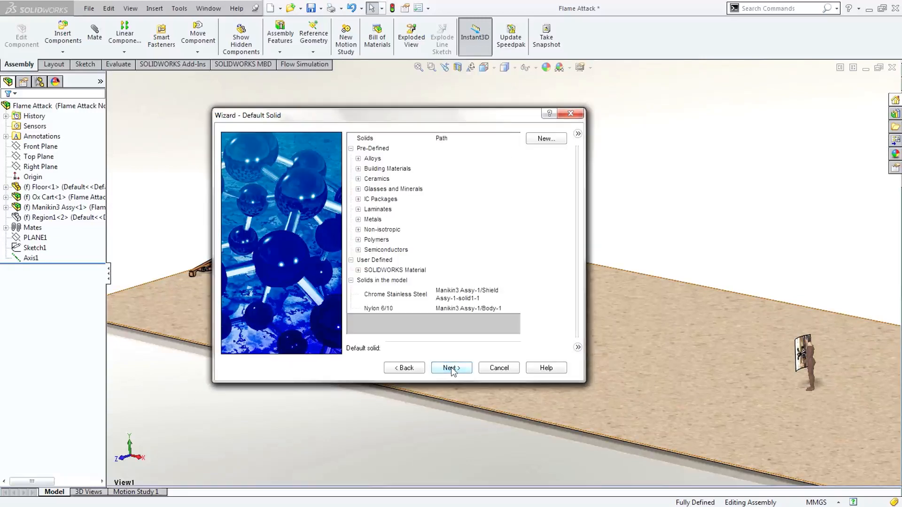
mouse_move(363, 256)
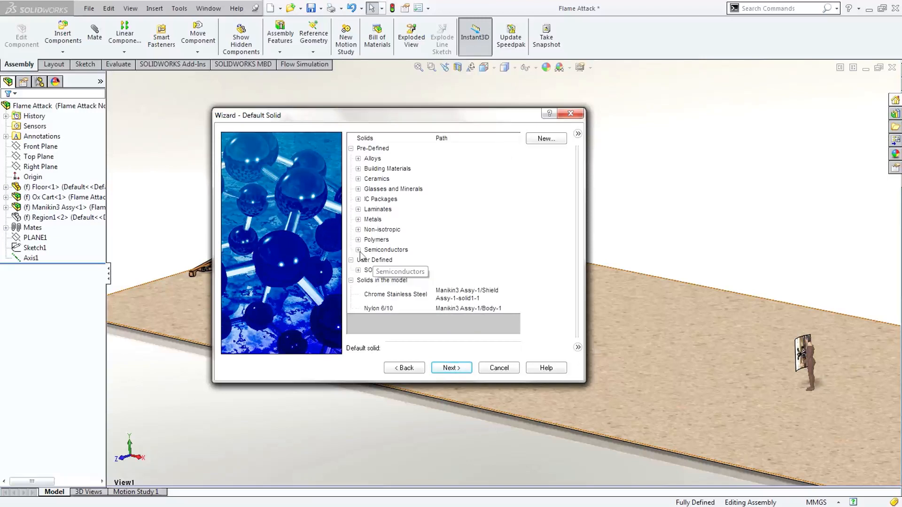
click(373, 147)
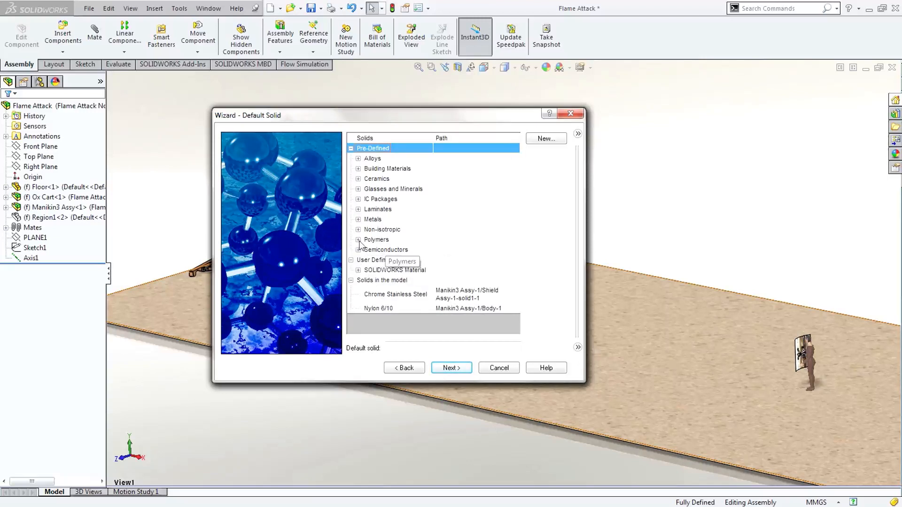
mouse_move(360, 219)
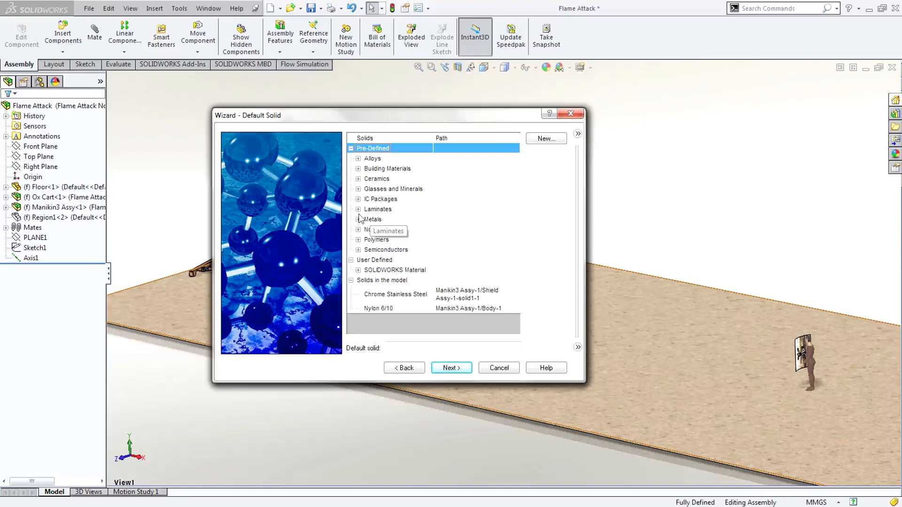
click(358, 189)
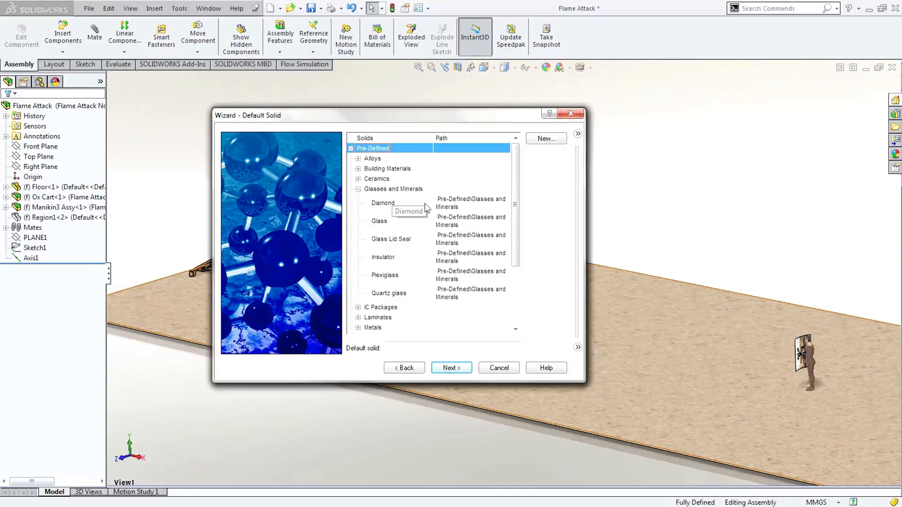
click(383, 258)
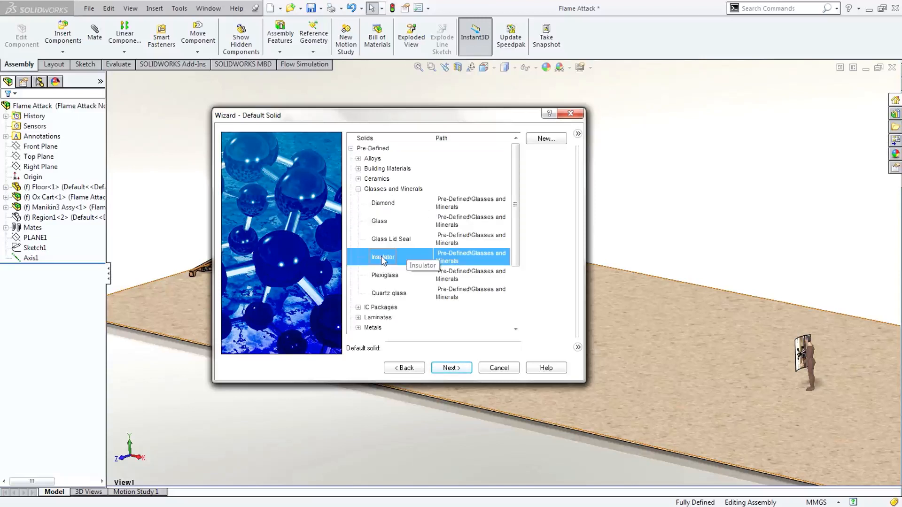
click(382, 257)
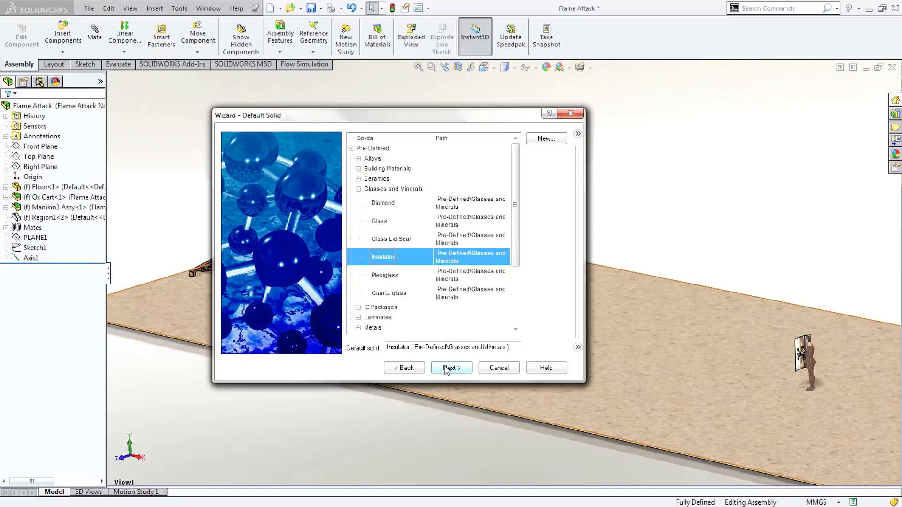
click(451, 367)
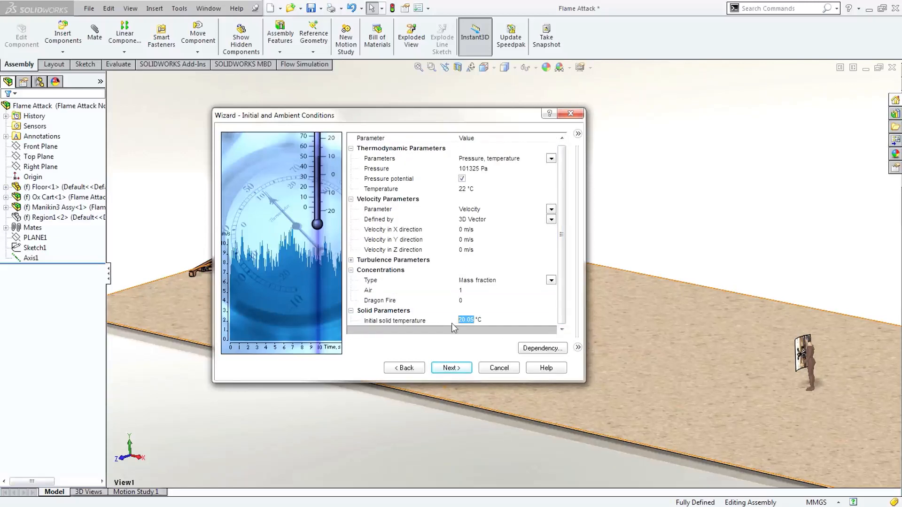
Accept the initial conditions and resolution defaults and finish creating Project(1).
click(451, 368)
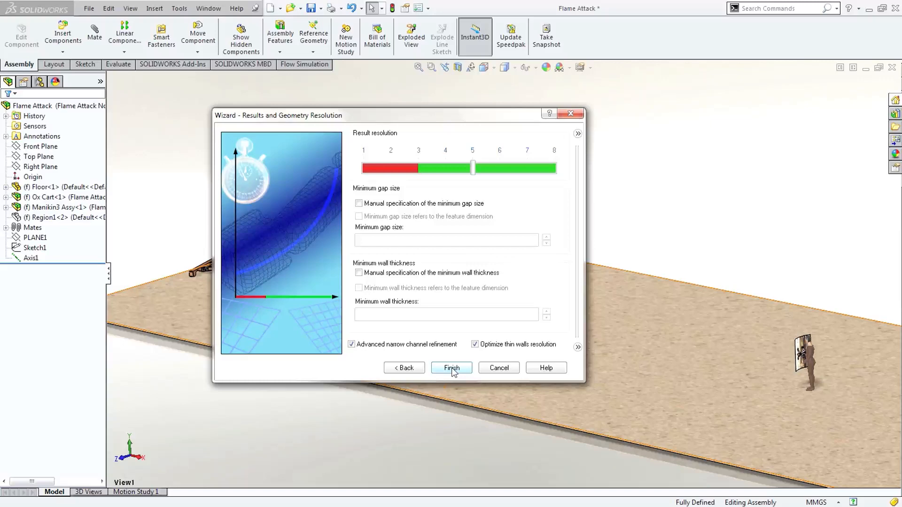
click(452, 368)
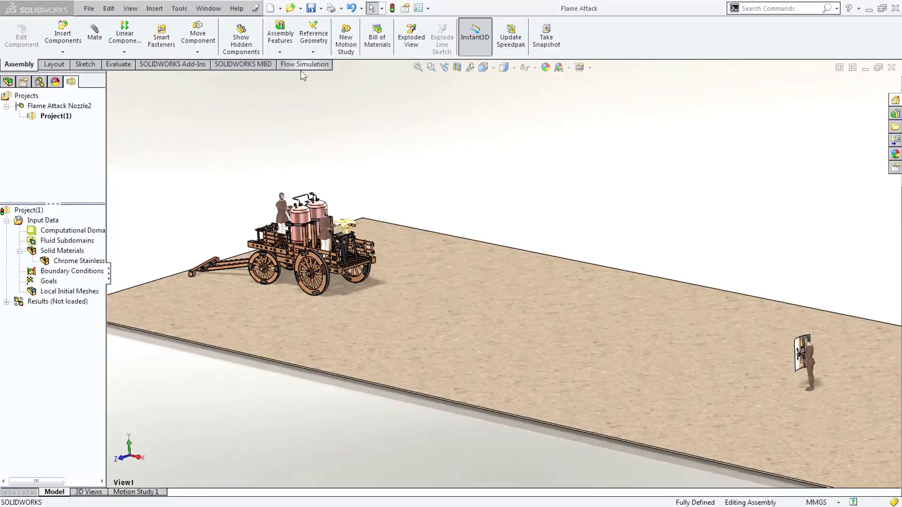
Insert an External Inlet Fan into Project(1) from the Flow Simulation commands.
click(303, 64)
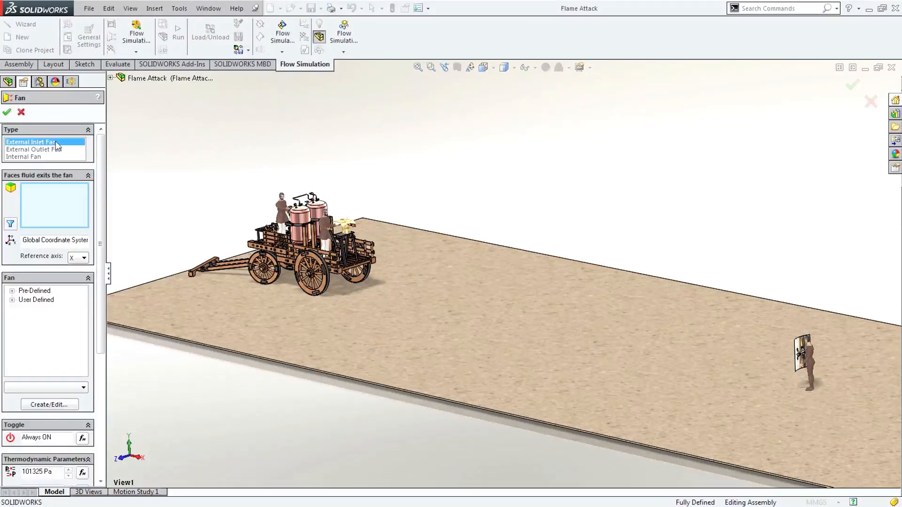
click(342, 248)
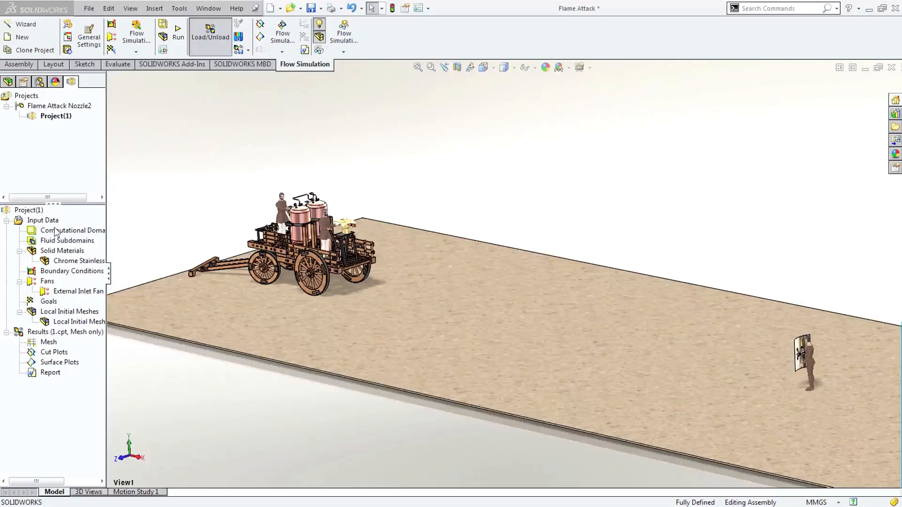
Run Project(1)'s calculation and let the solver complete.
right_click(28, 210)
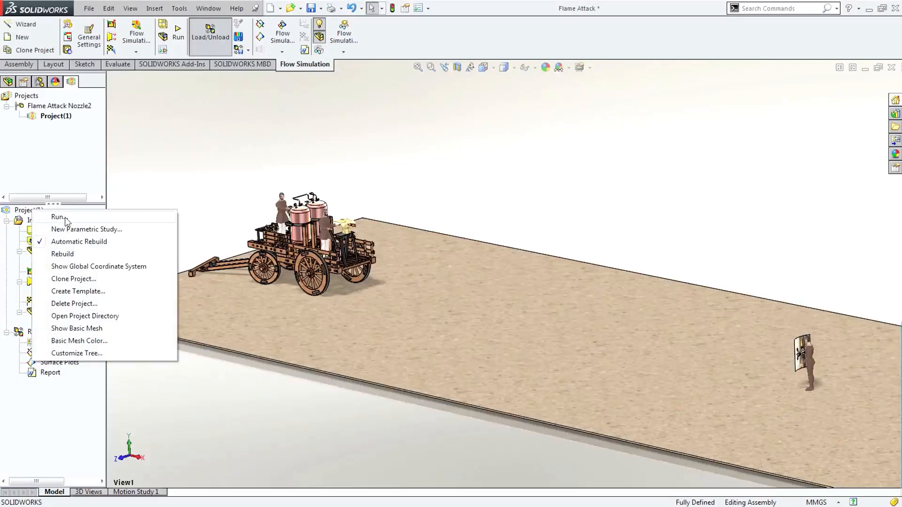
click(57, 217)
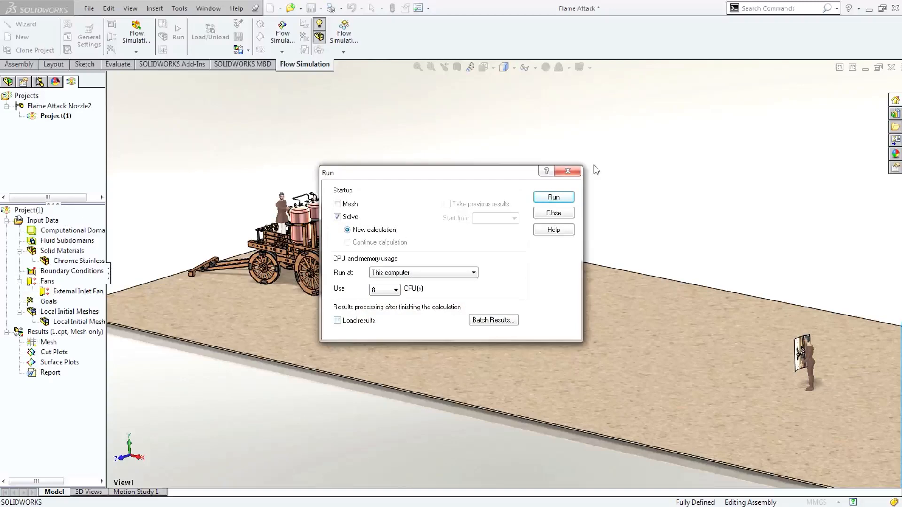
click(551, 196)
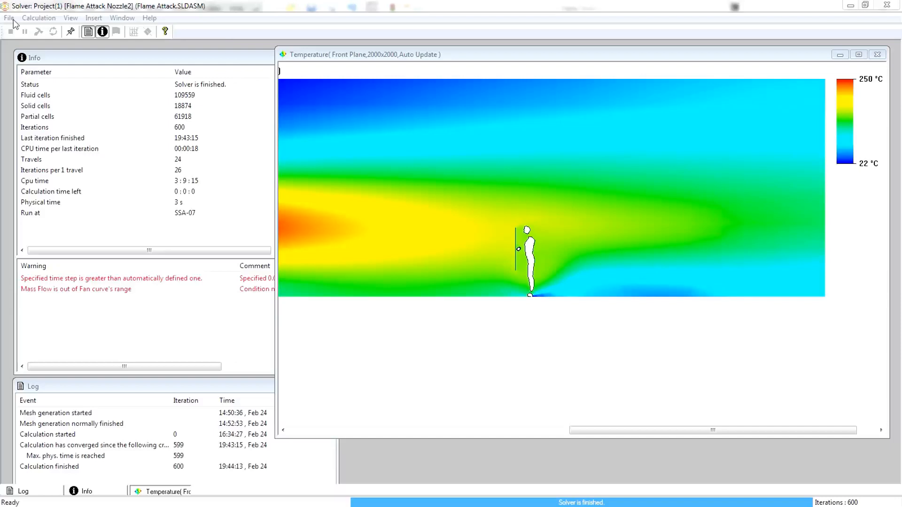
Close the finished solver and insert a new animation of Cut Plot 1.
click(9, 17)
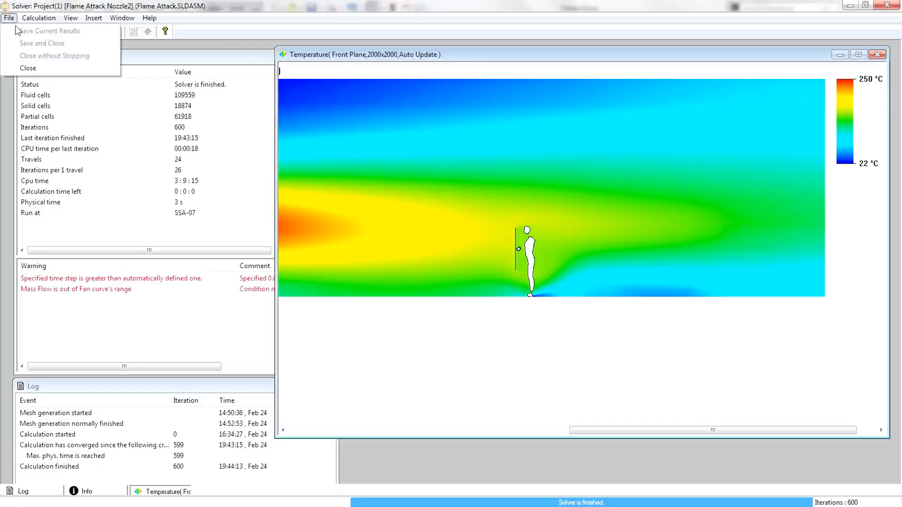
click(27, 67)
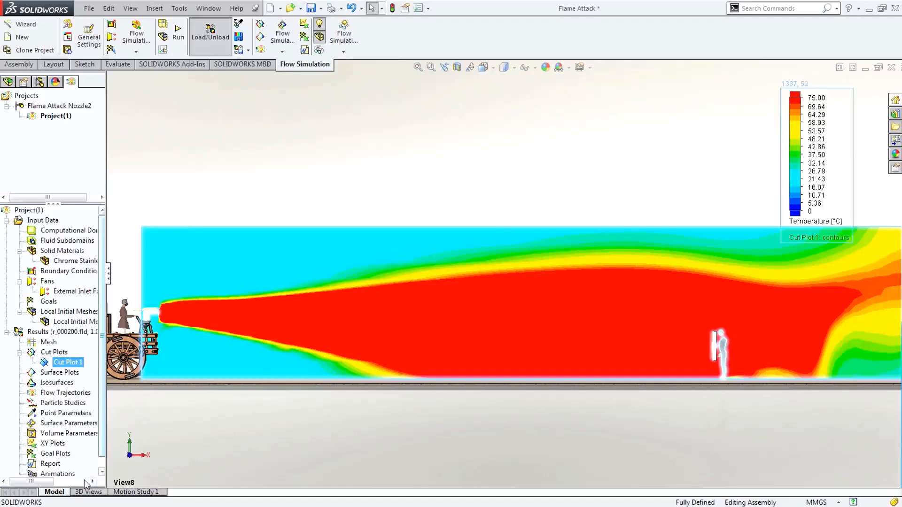
click(57, 463)
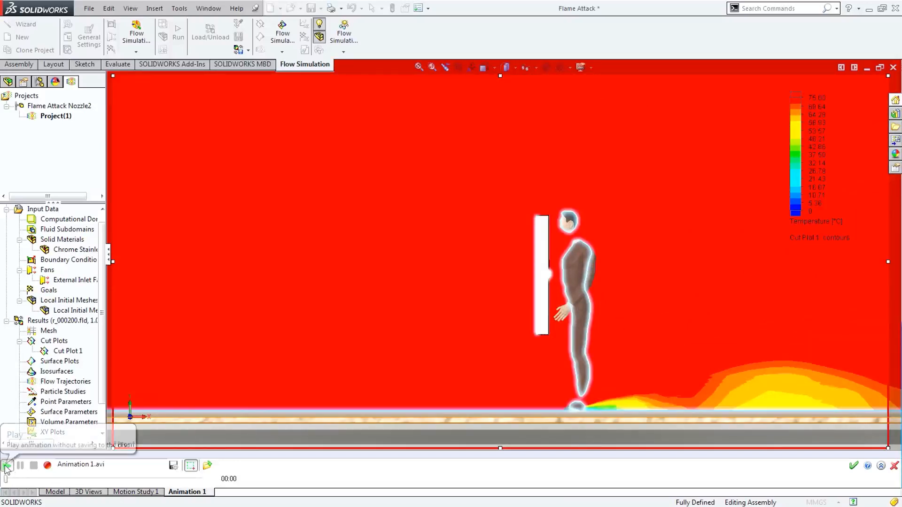
Play Animation 1 of the temperature cut plot as hot gas sweeps over the shield and figure.
click(8, 466)
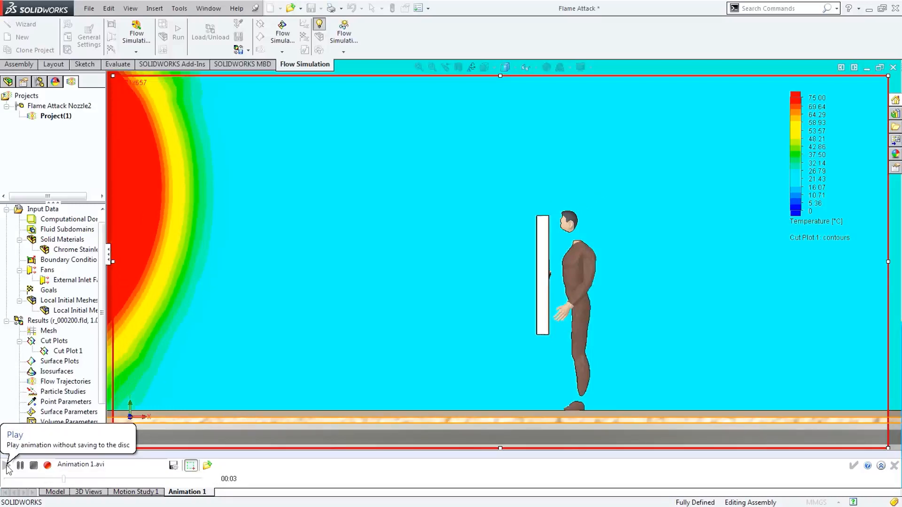
click(9, 466)
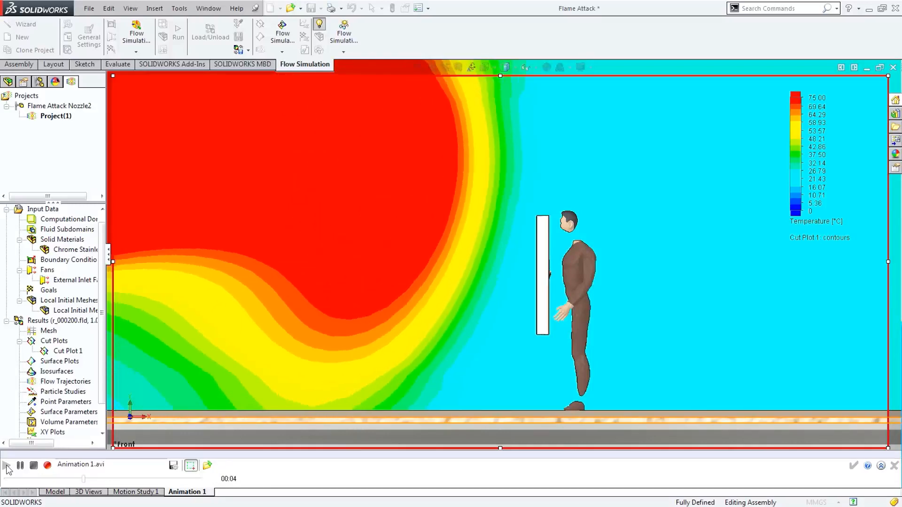
click(8, 465)
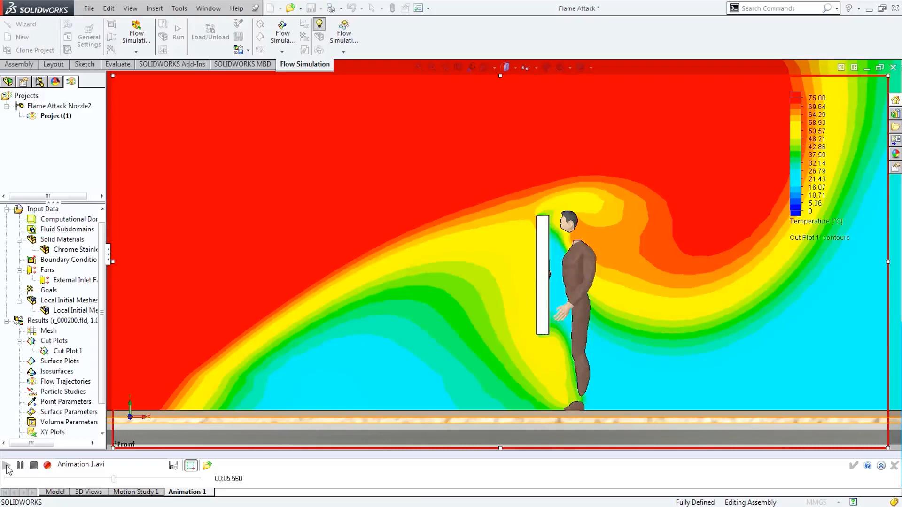
click(6, 465)
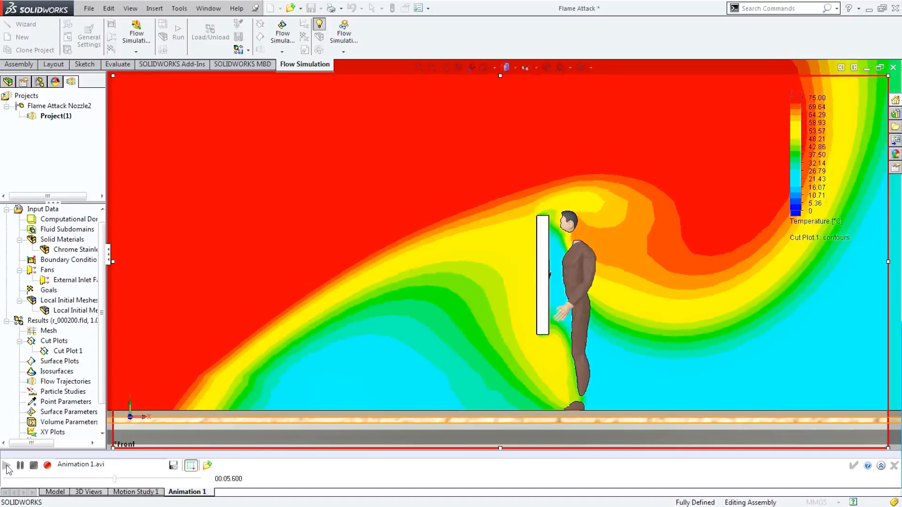
click(8, 466)
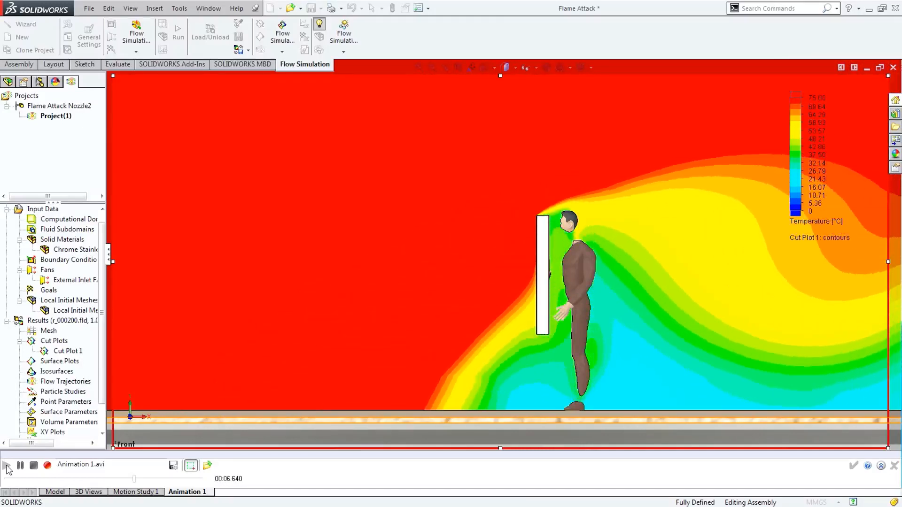
click(8, 465)
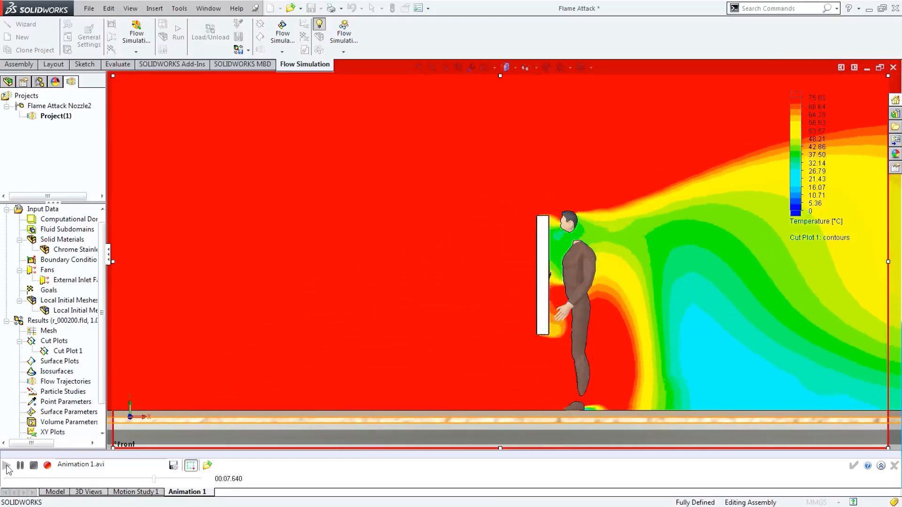
click(7, 465)
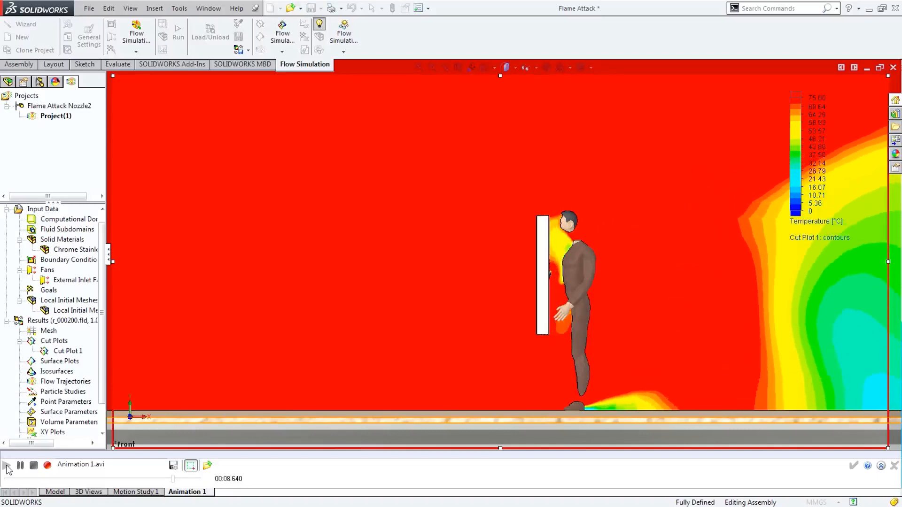
click(8, 465)
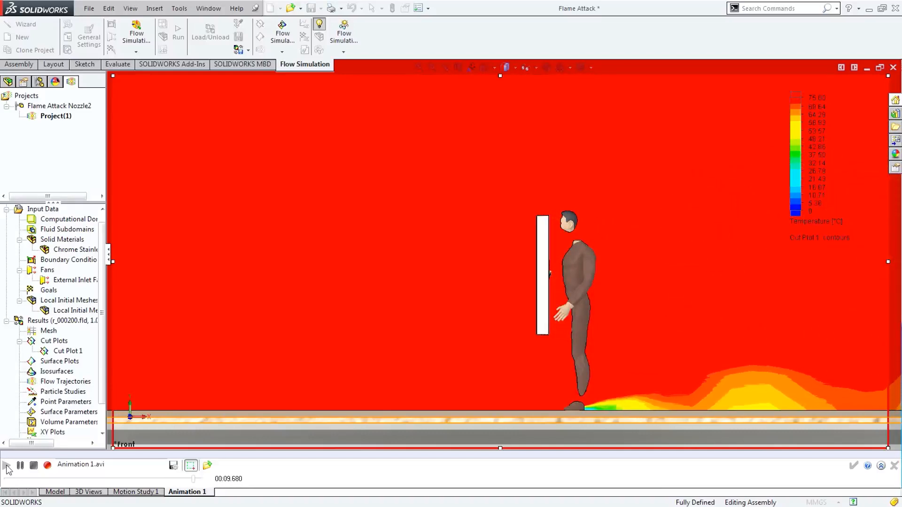
click(7, 466)
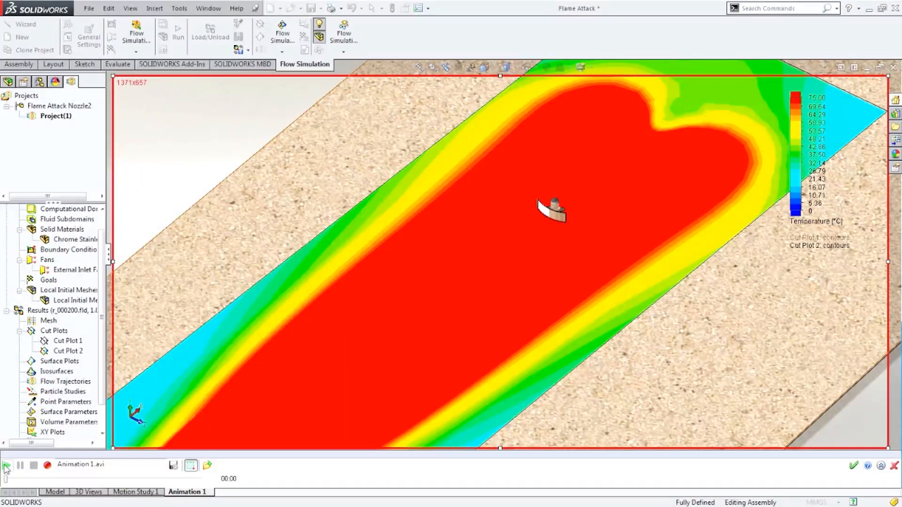
Play the ground-plane Cut Plot 2 temperature animation repeatedly as the flame sweeps the shield and soldier.
click(6, 465)
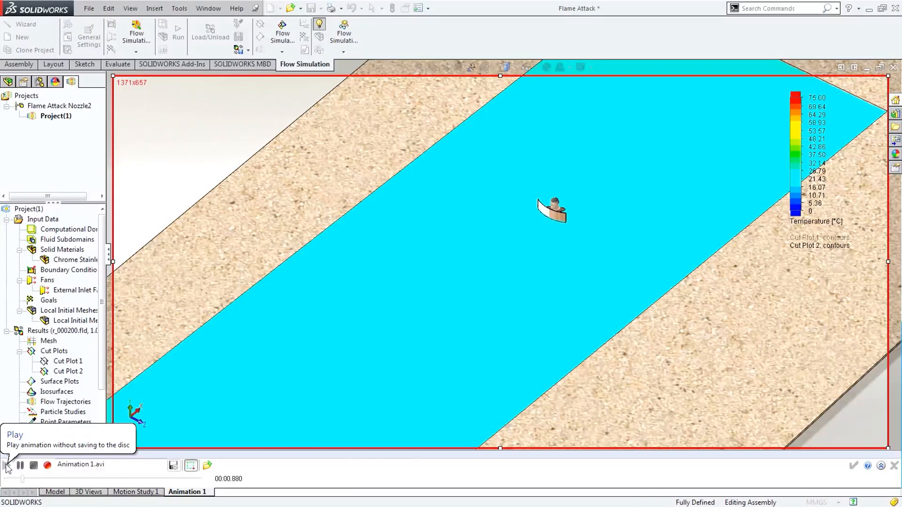
click(8, 466)
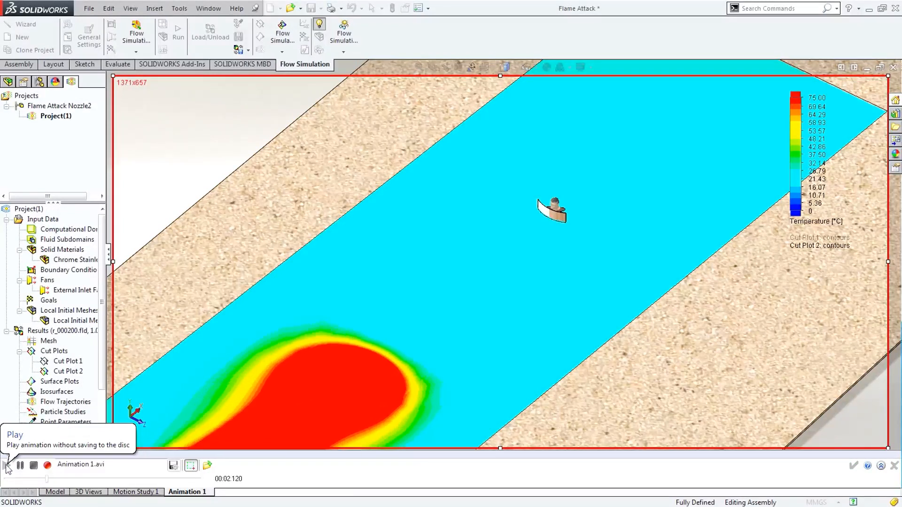
click(7, 465)
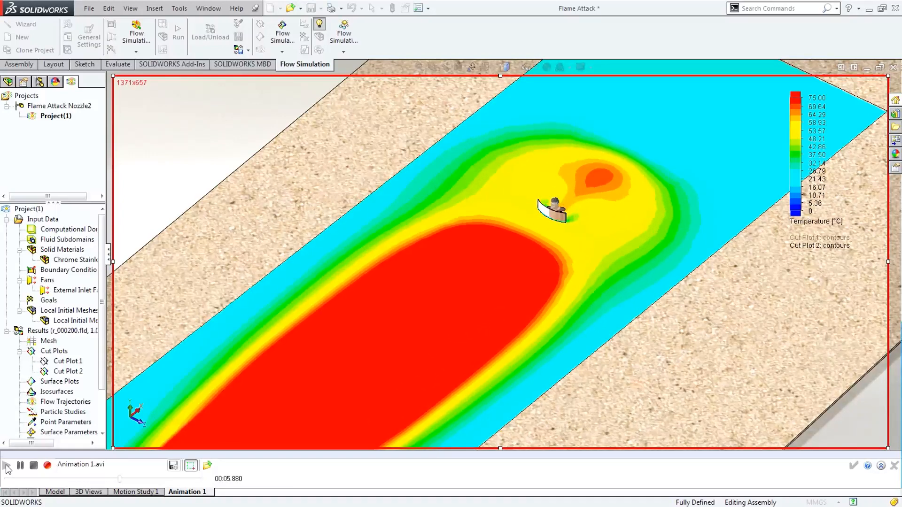
click(6, 465)
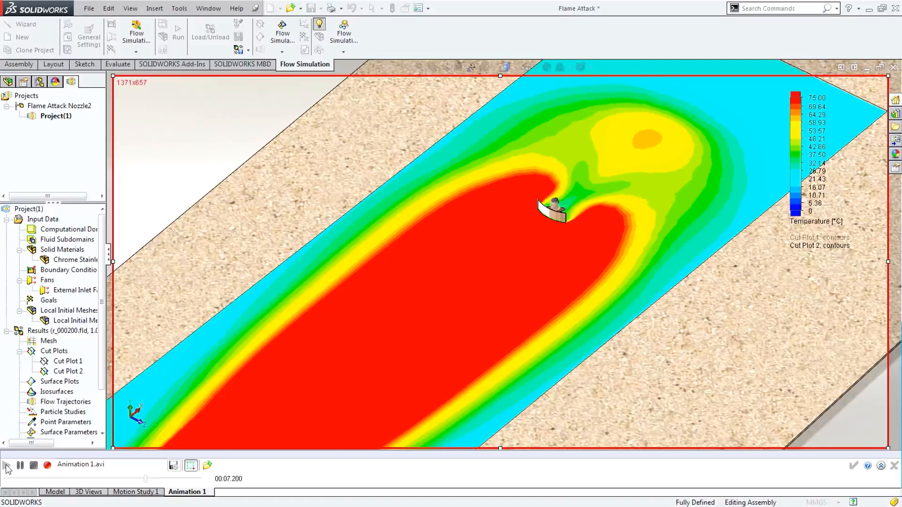
click(9, 465)
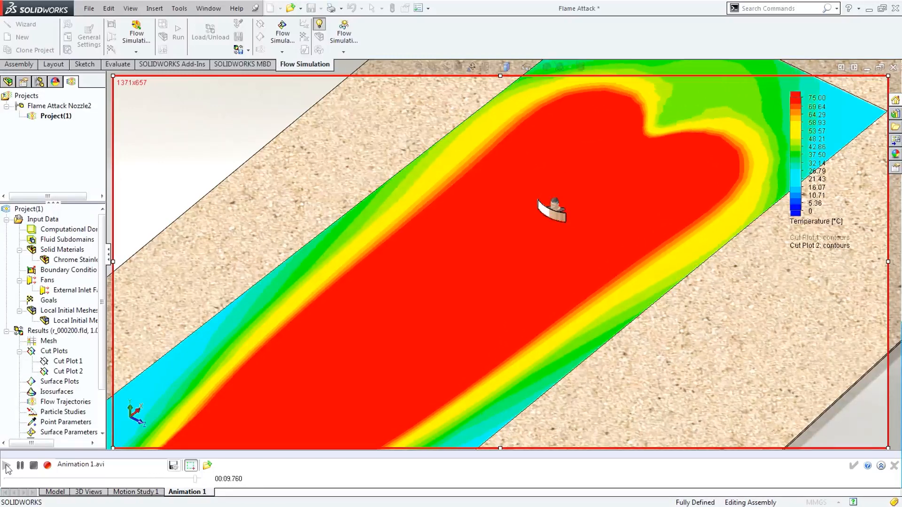
click(7, 465)
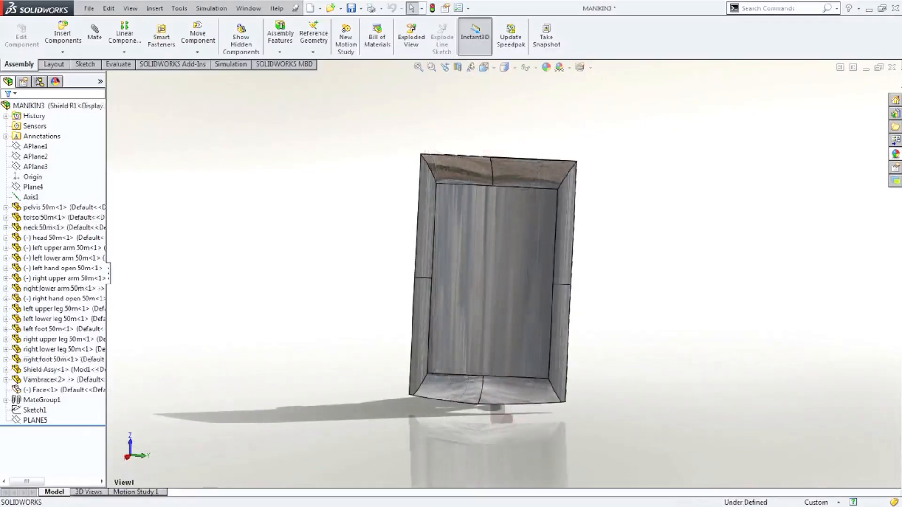
Switch to the MANIKIN3 assembly showing the soldier crouched behind the curved shield.
click(136, 492)
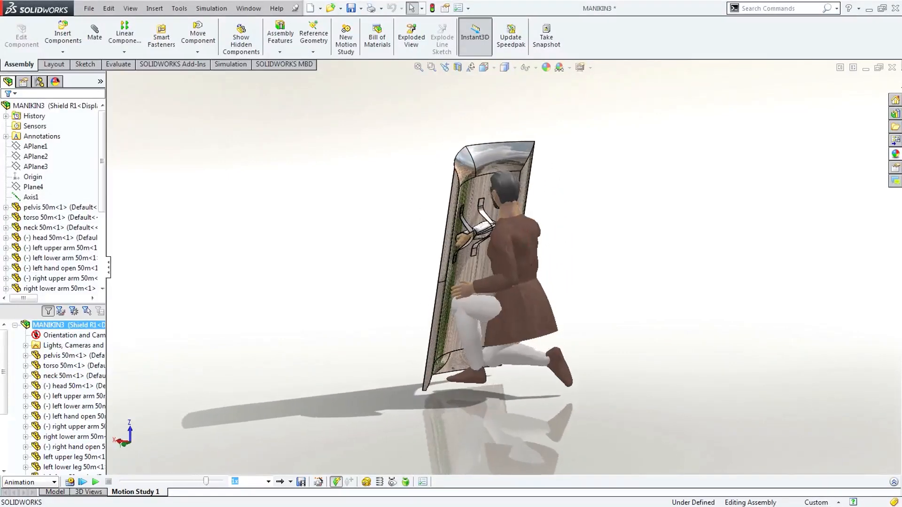
click(55, 491)
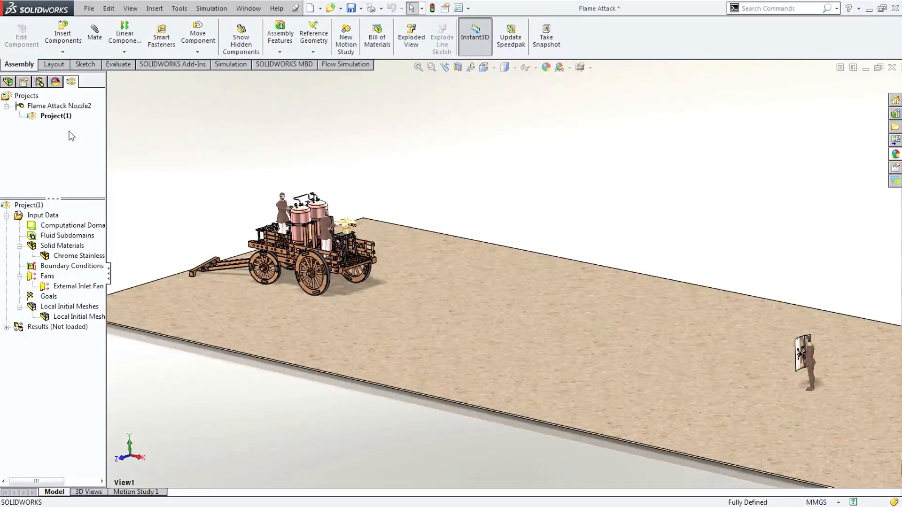
Clone Project(1) into Project(2) tied to the Flame Attack Run2 configuration.
right_click(55, 116)
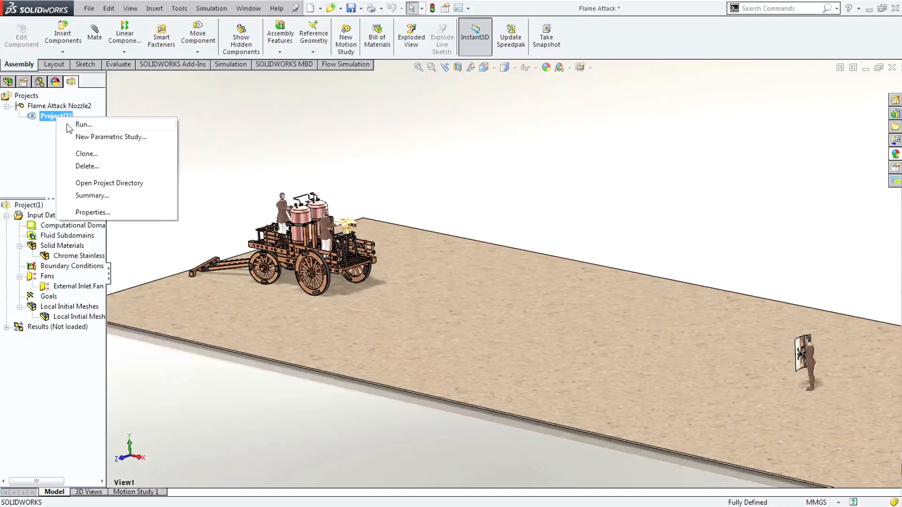
mouse_move(88, 160)
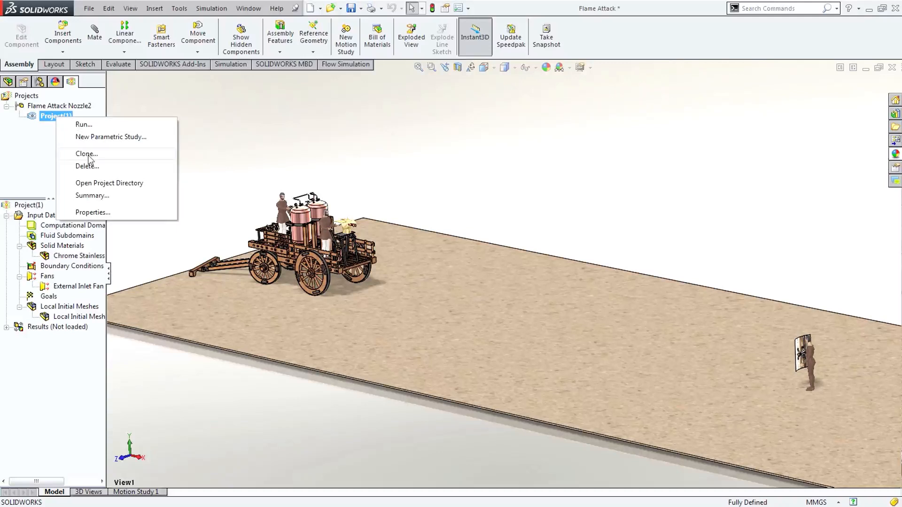
click(87, 153)
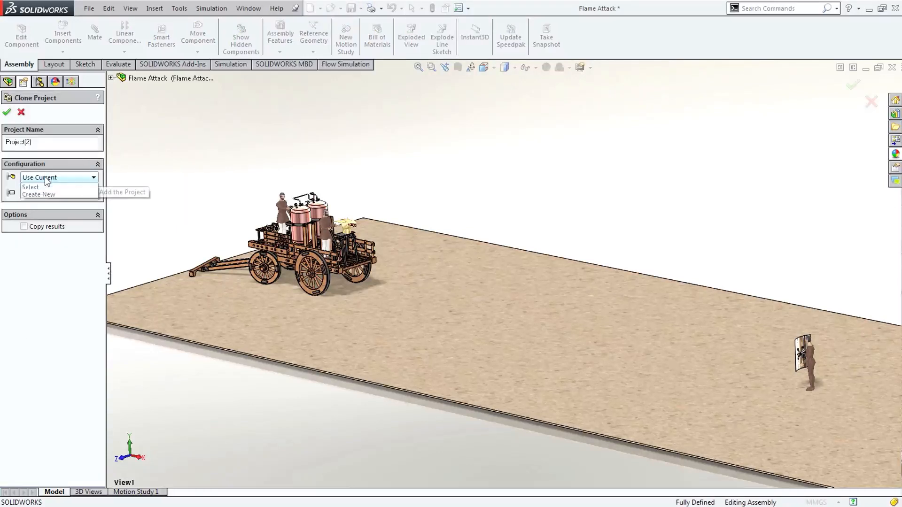
mouse_move(32, 195)
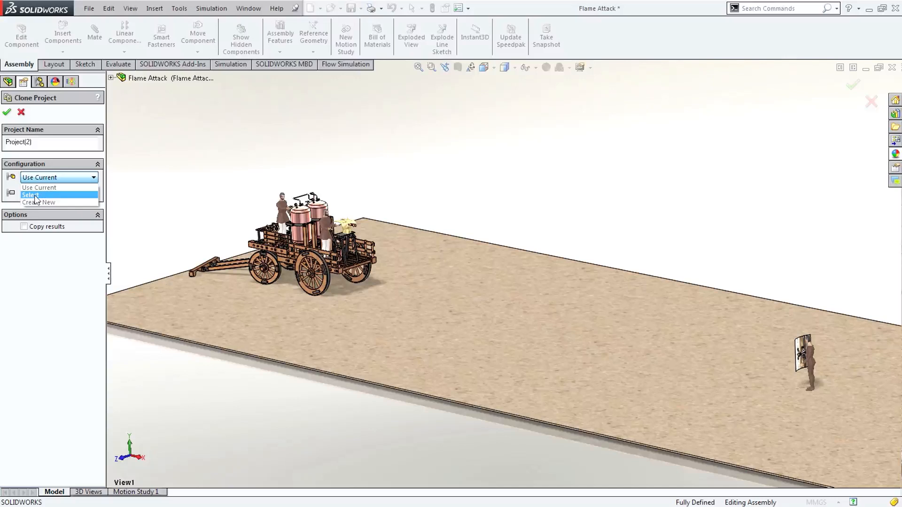
click(32, 195)
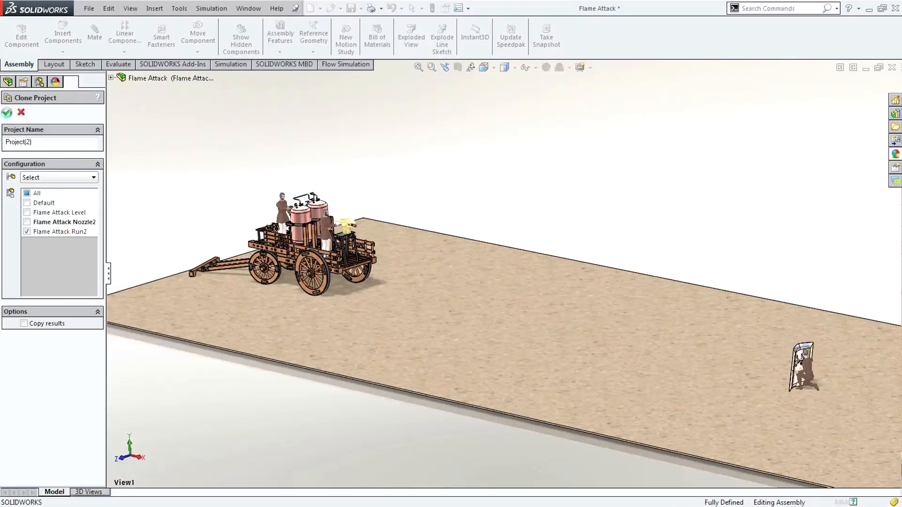
click(7, 111)
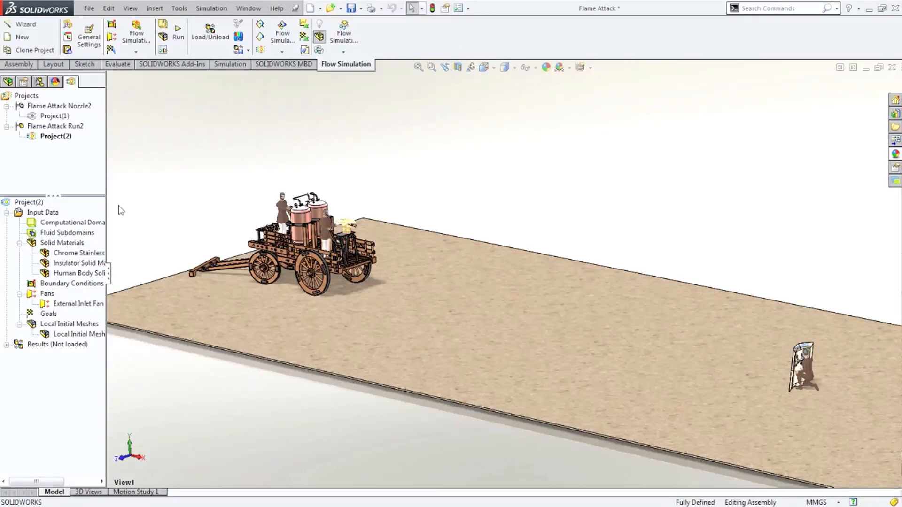
Run Project(2) with automatic result loading turned off.
right_click(29, 202)
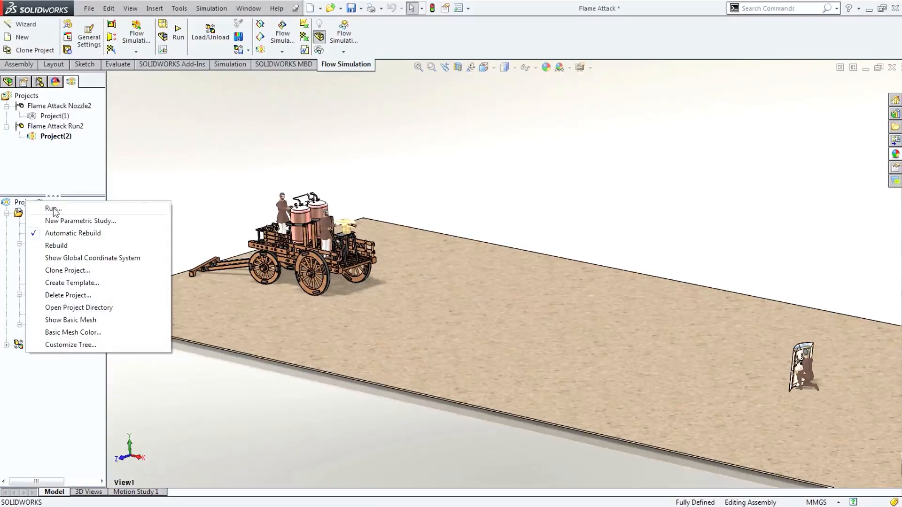
click(52, 209)
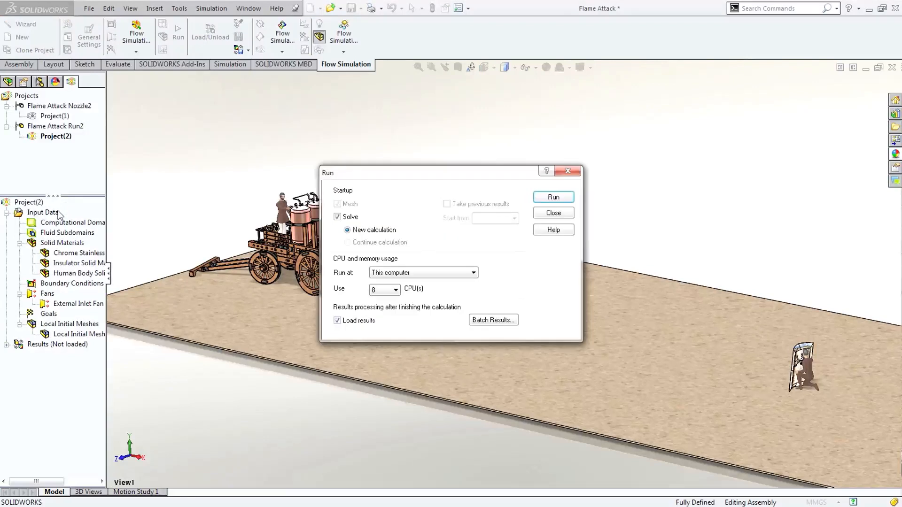
click(337, 320)
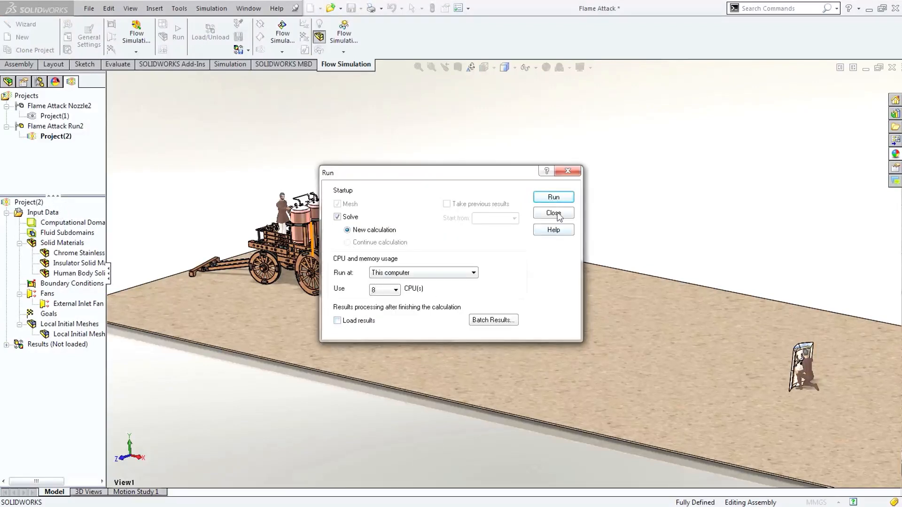
click(553, 196)
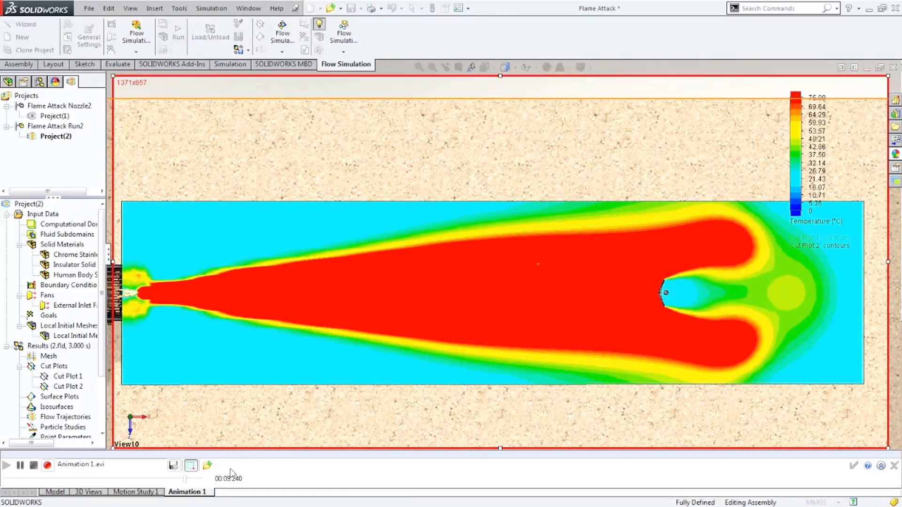
Switch to the Flame Attack assembly close-up of the golden dragon's open mouth.
click(135, 492)
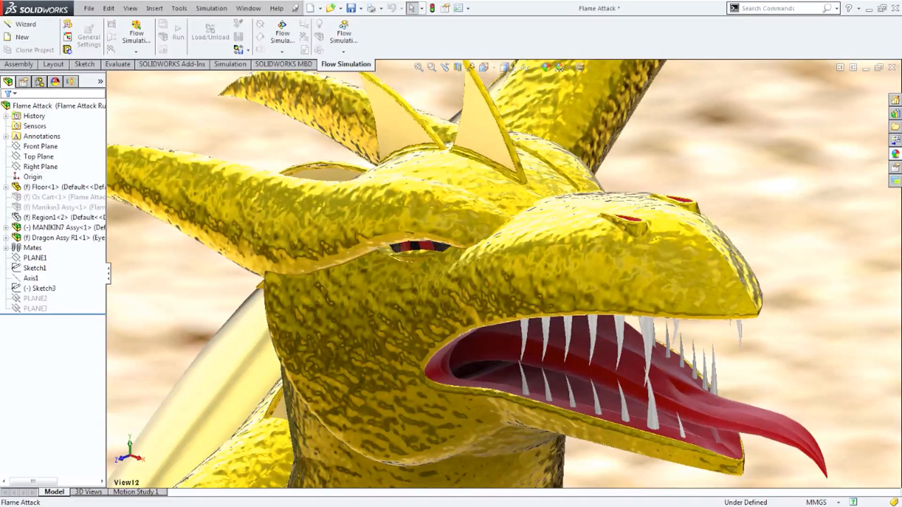
Rotate the Flame Attack assembly to show the dragon breathing its red particle flame.
click(136, 492)
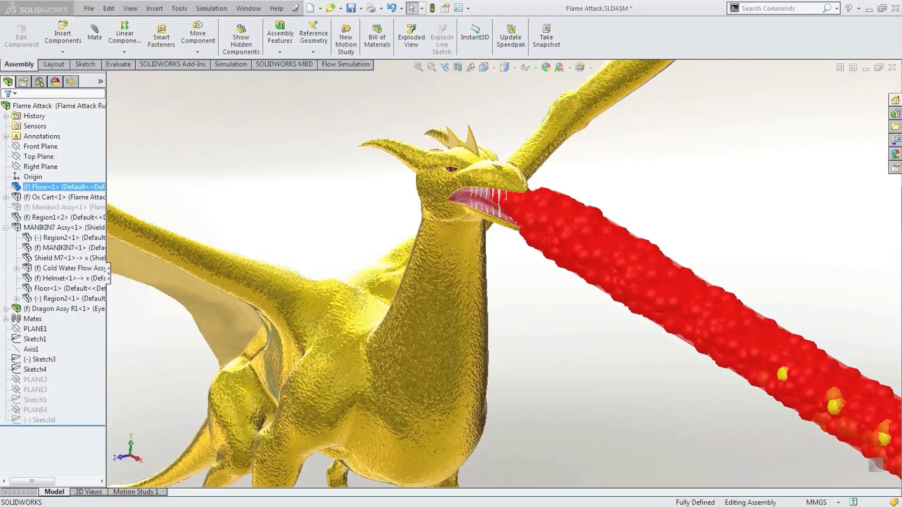
click(345, 64)
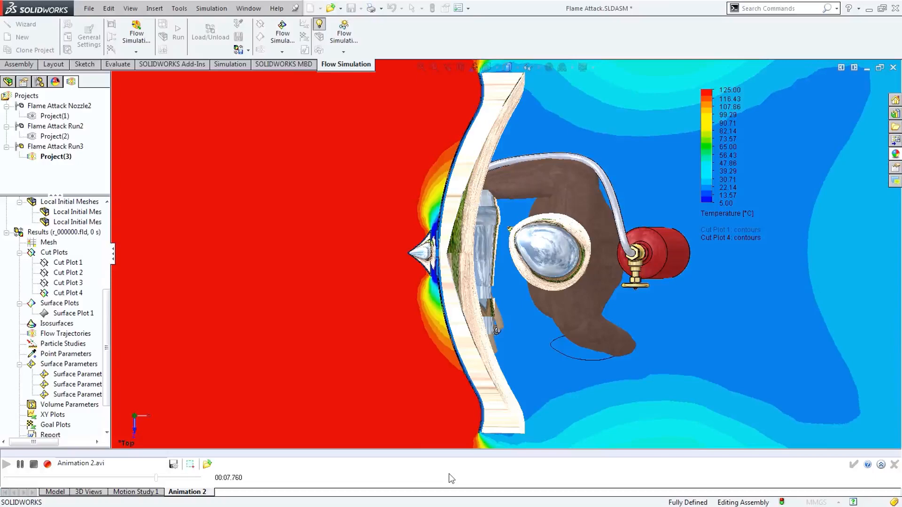
Play the Project(3) temperature animation of the flame deflected around the curved shield.
click(188, 491)
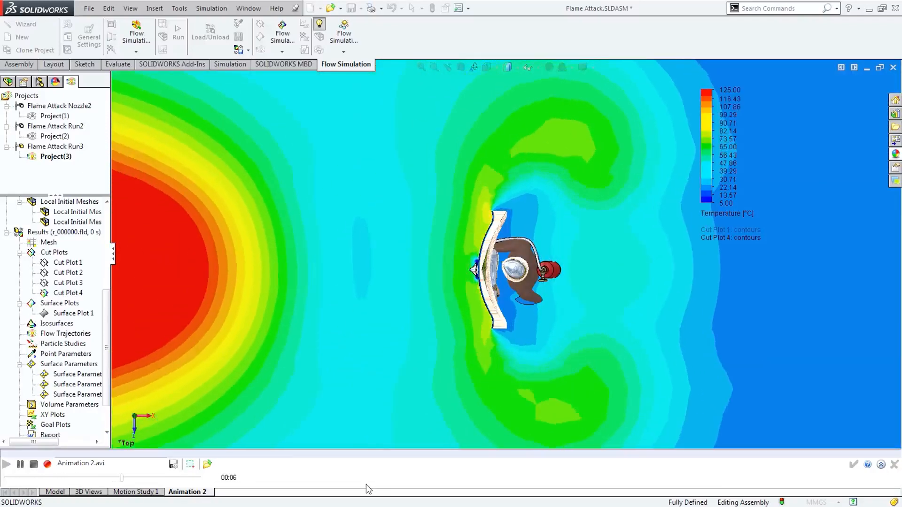
click(136, 492)
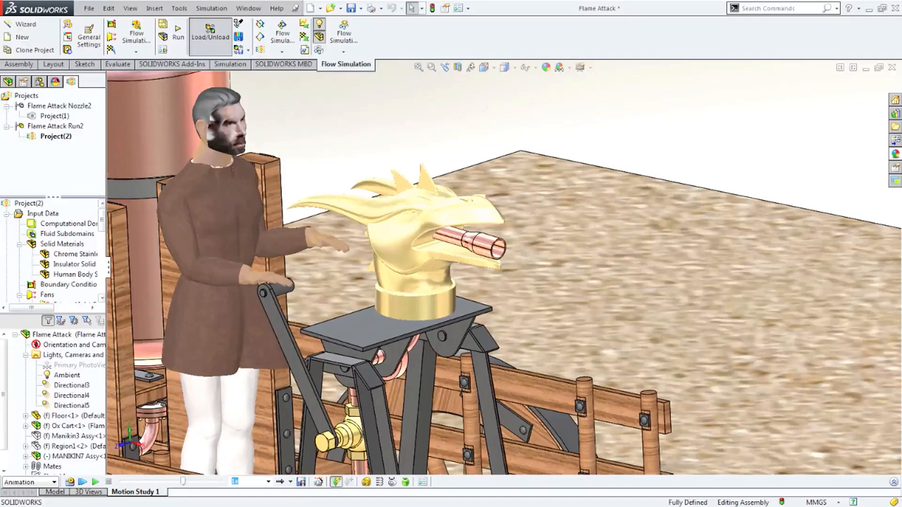